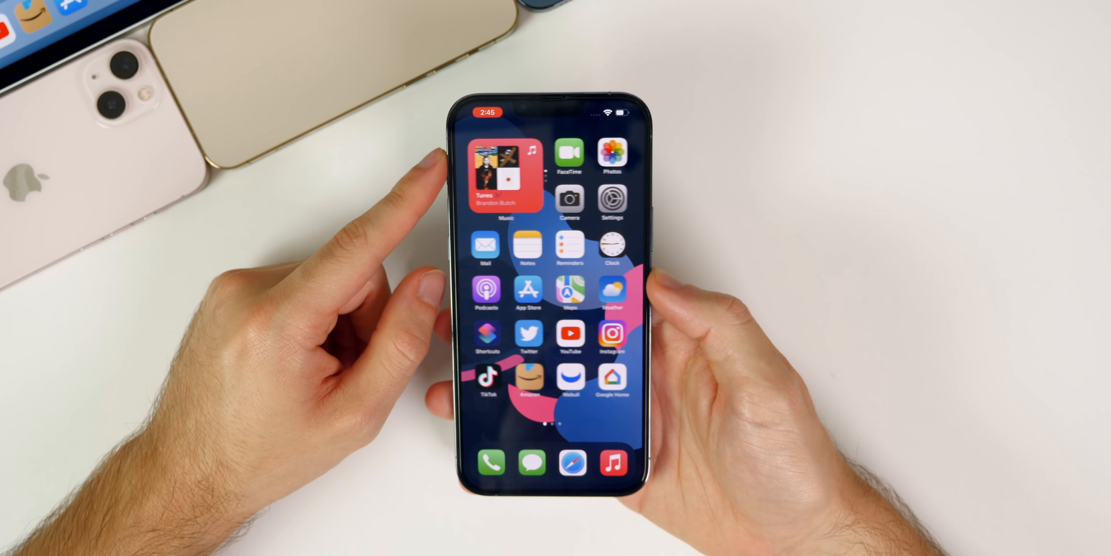
Search the Home Screen for 'geekbench 5' so the app appears as top result
left_click(569, 287)
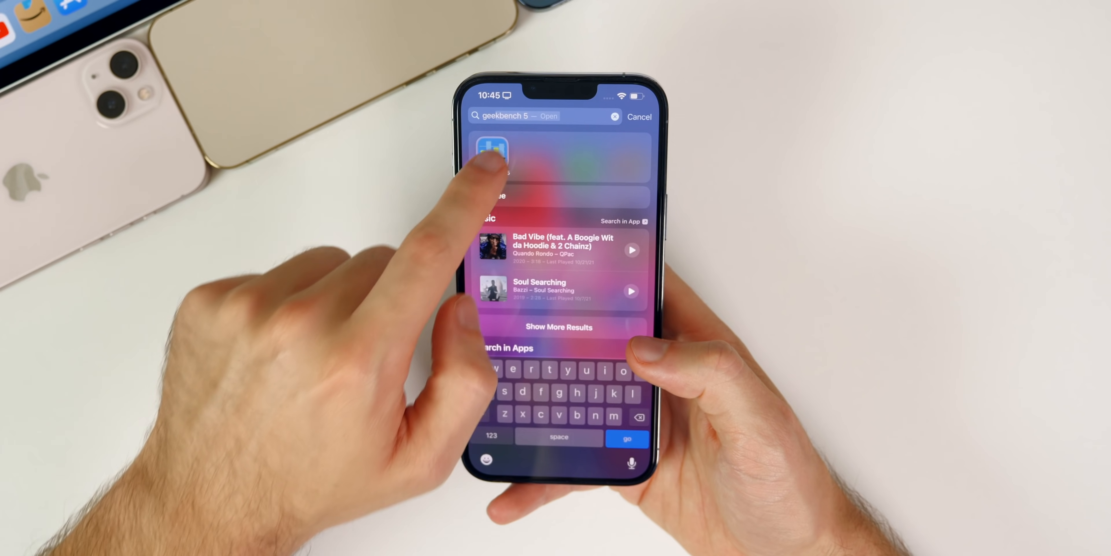
Launch Geekbench 5 and view the CPU result: 1740 single-core, 4817 multi-core
left_click(492, 152)
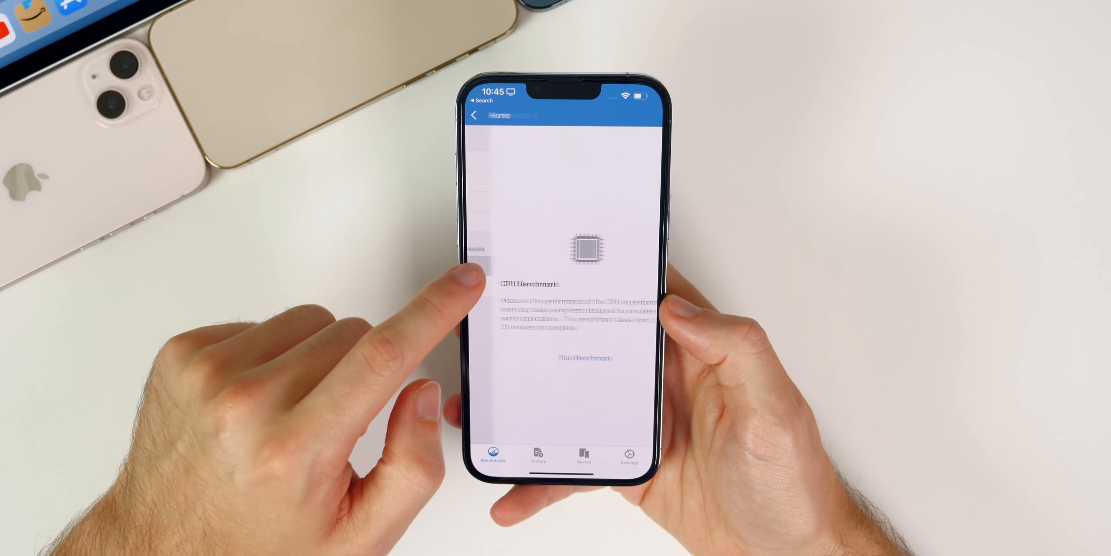
left_click(565, 357)
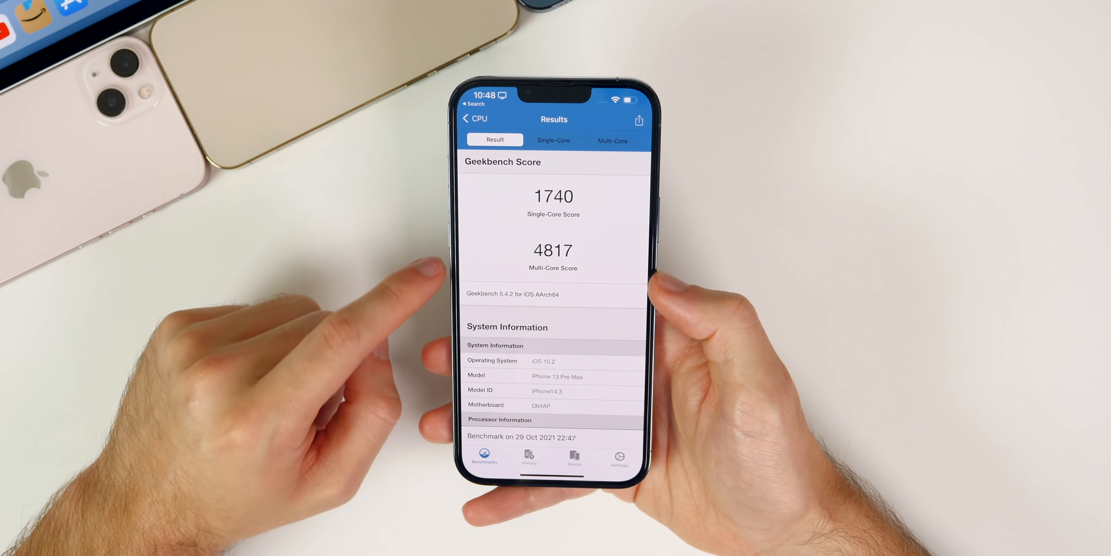
Leave Geekbench and return to the Home Screen with Music and Calendar widgets
left_click(529, 454)
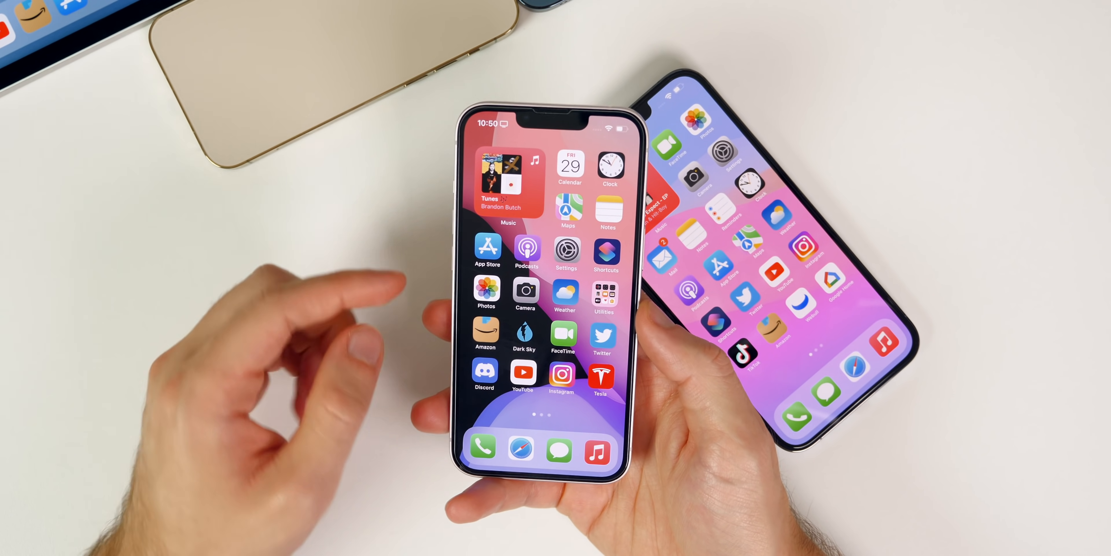
Swipe to the second Home Screen page to reach the YouTube app
scroll("left", 3)
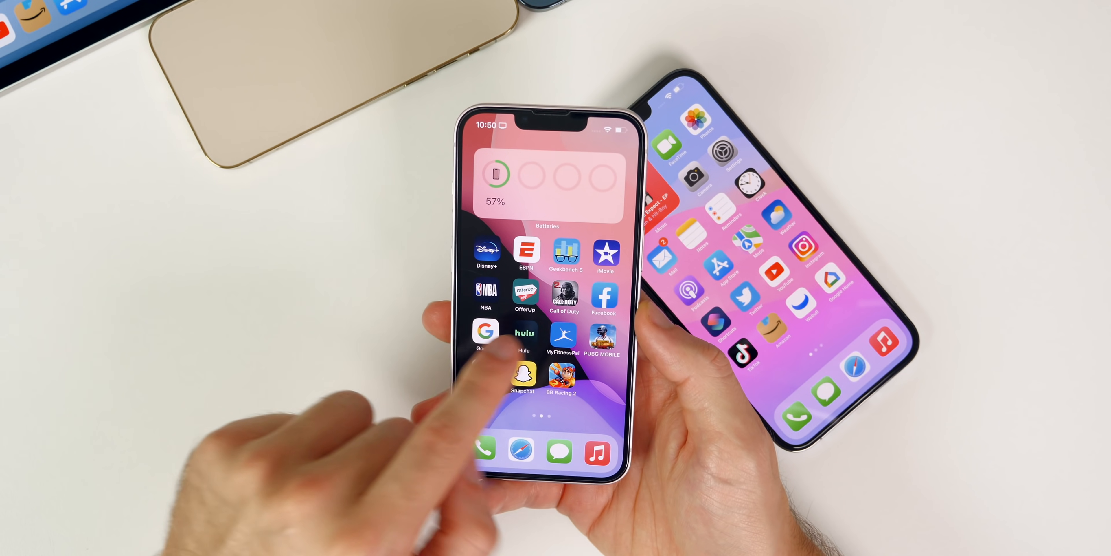
scroll("left", 3)
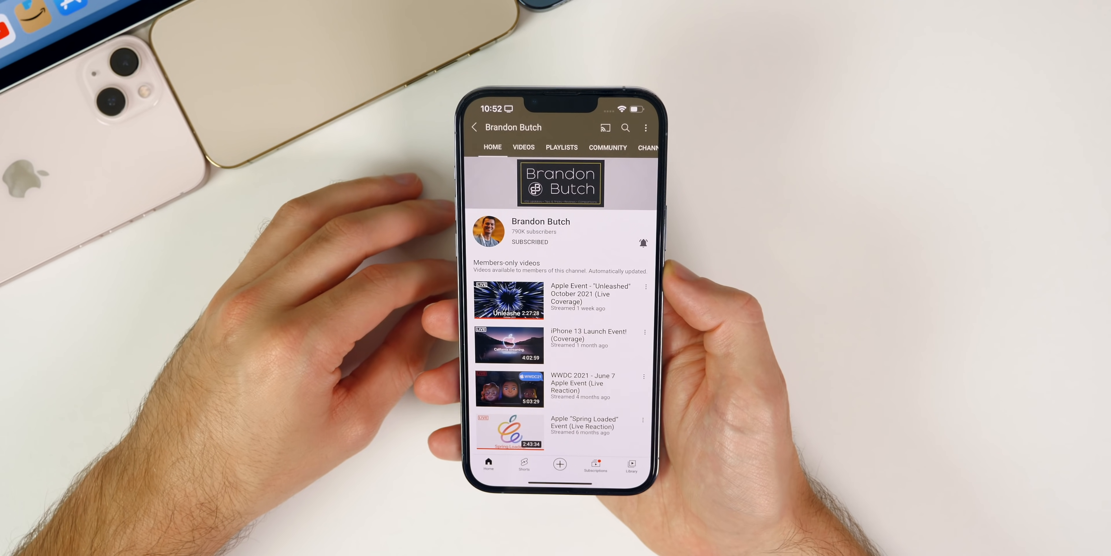
Go to the channel's Community tab to reach the iOS 15.2 poll post
left_click(608, 147)
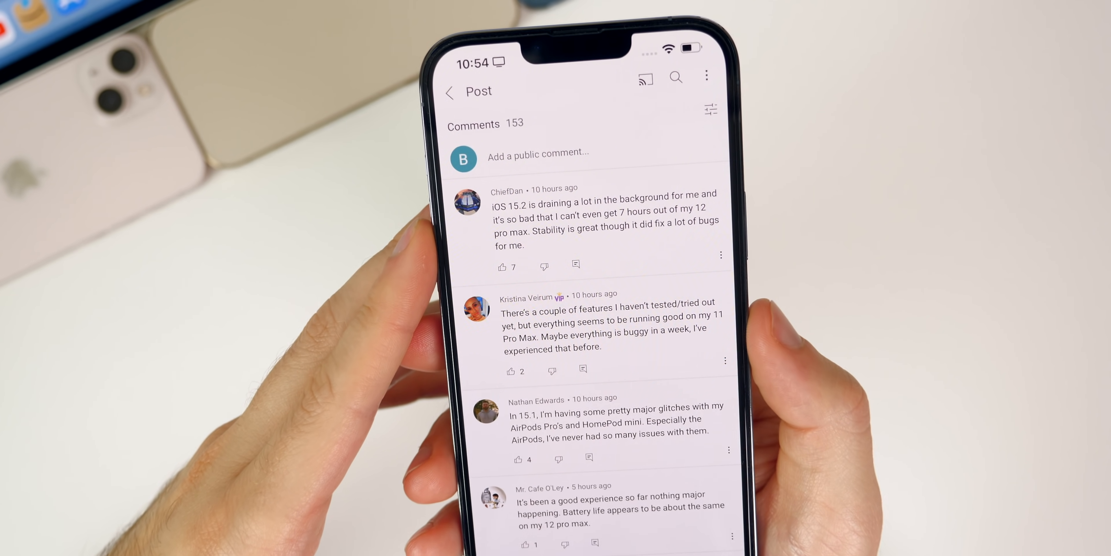
scroll("down", 3)
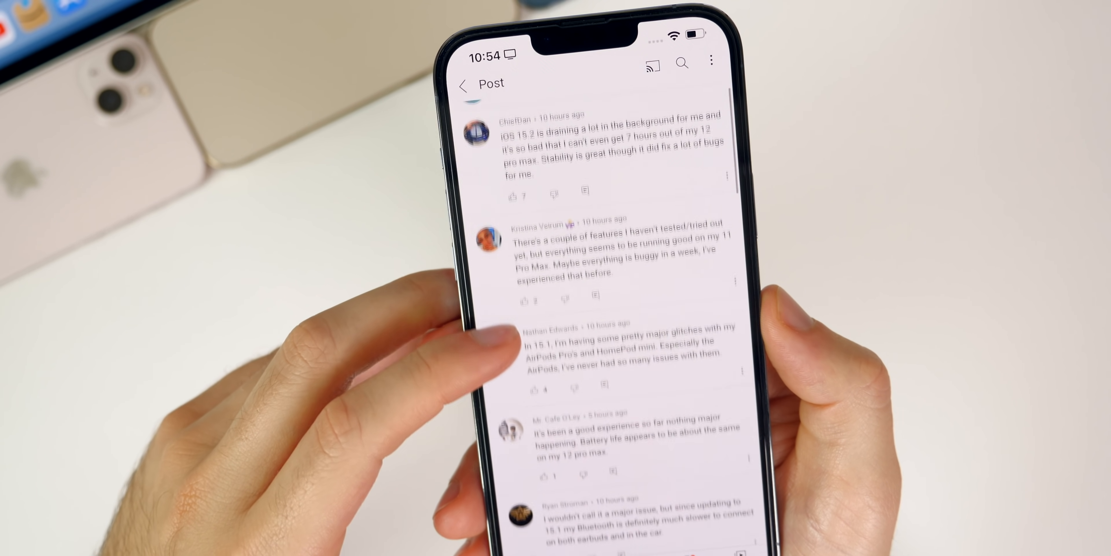
scroll("down", 3)
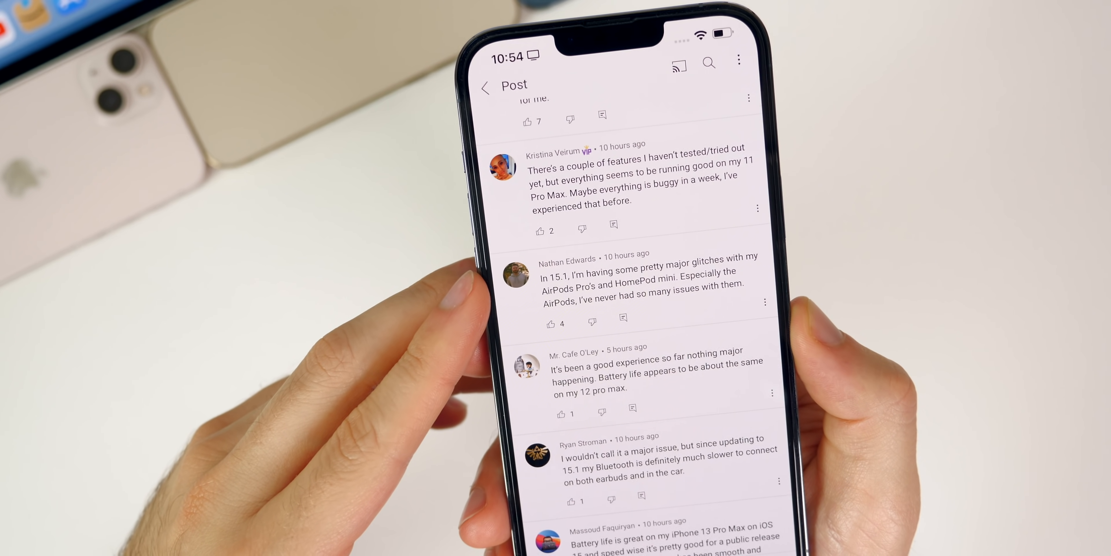
scroll("down", 3)
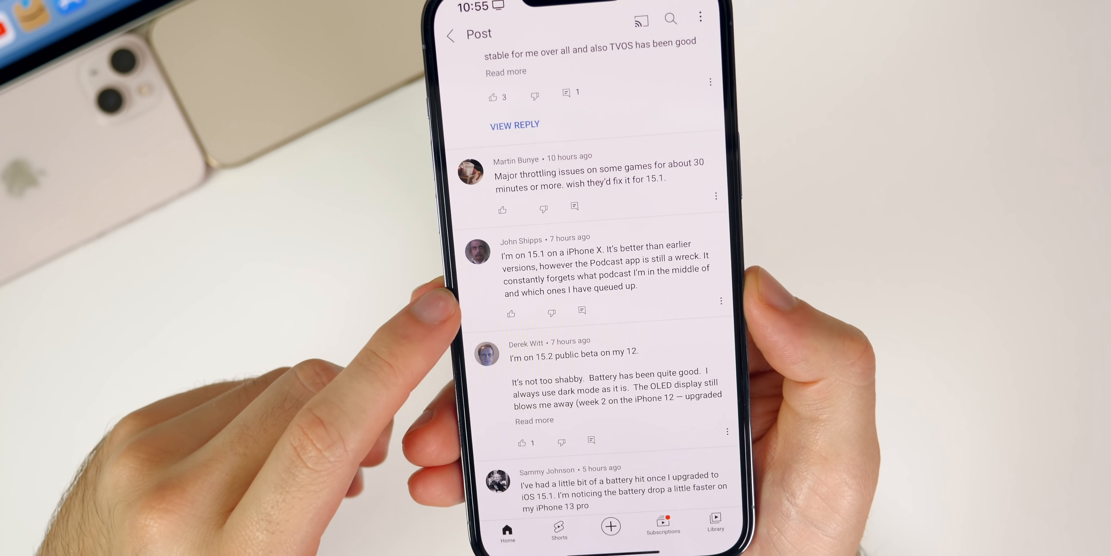
scroll("down", 3)
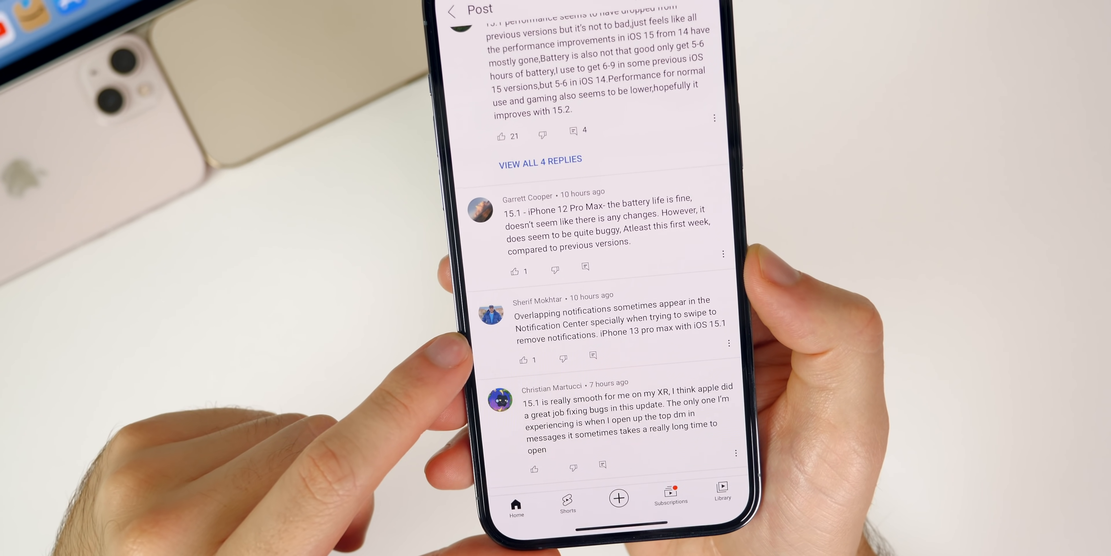
scroll("down", 3)
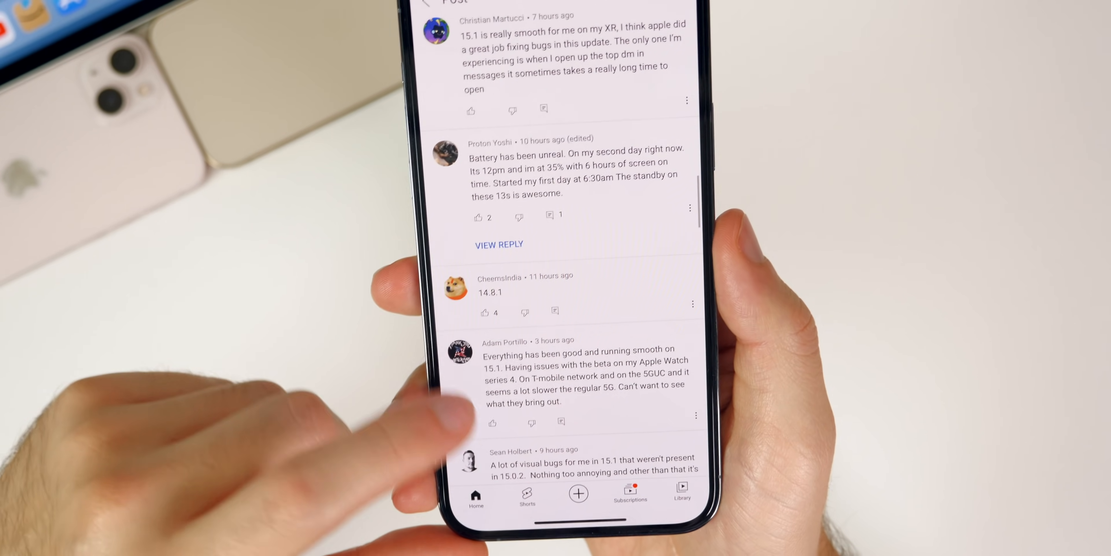
scroll("down", 3)
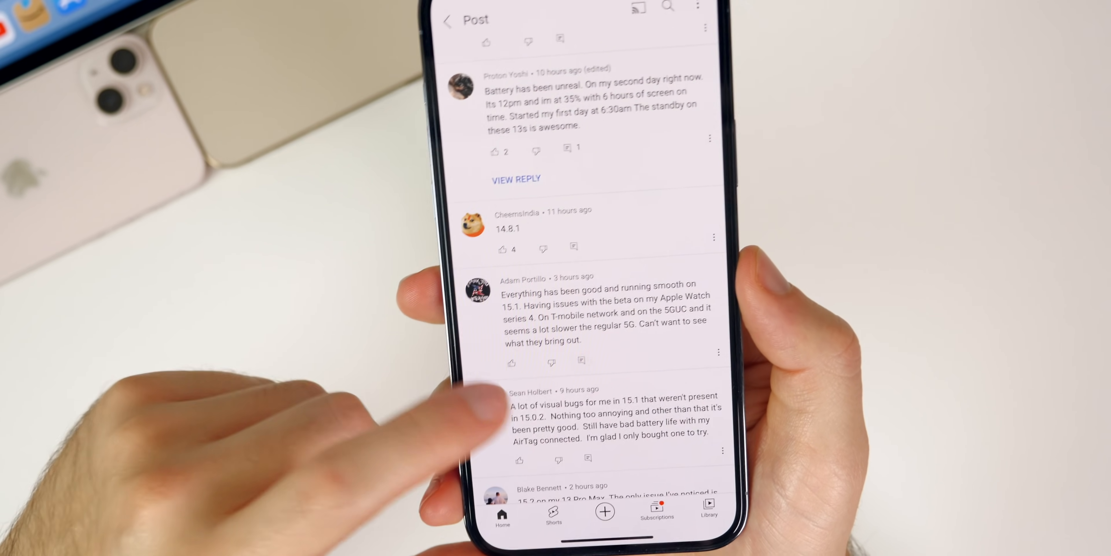
scroll("down", 3)
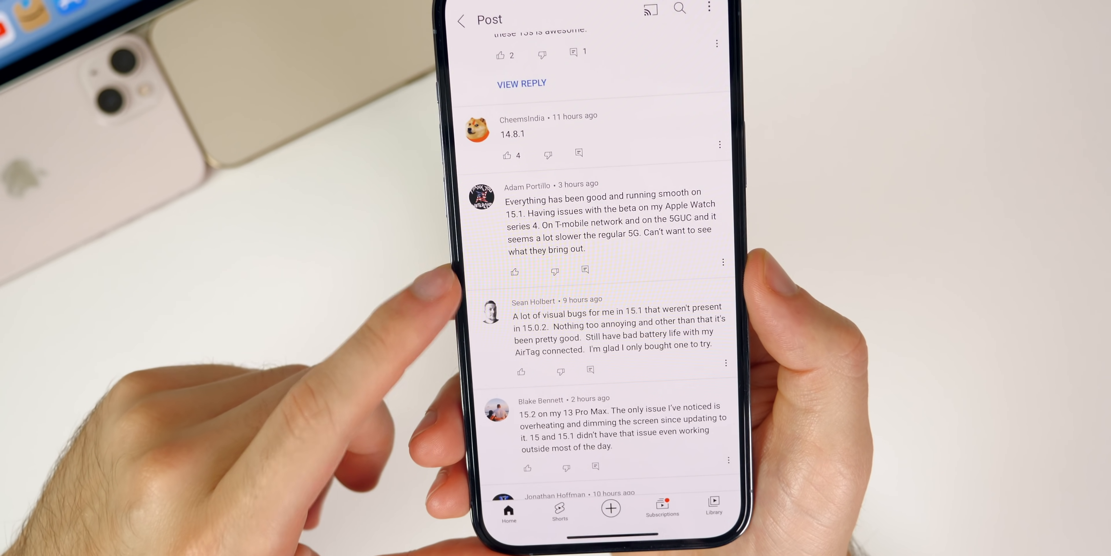
scroll("down", 3)
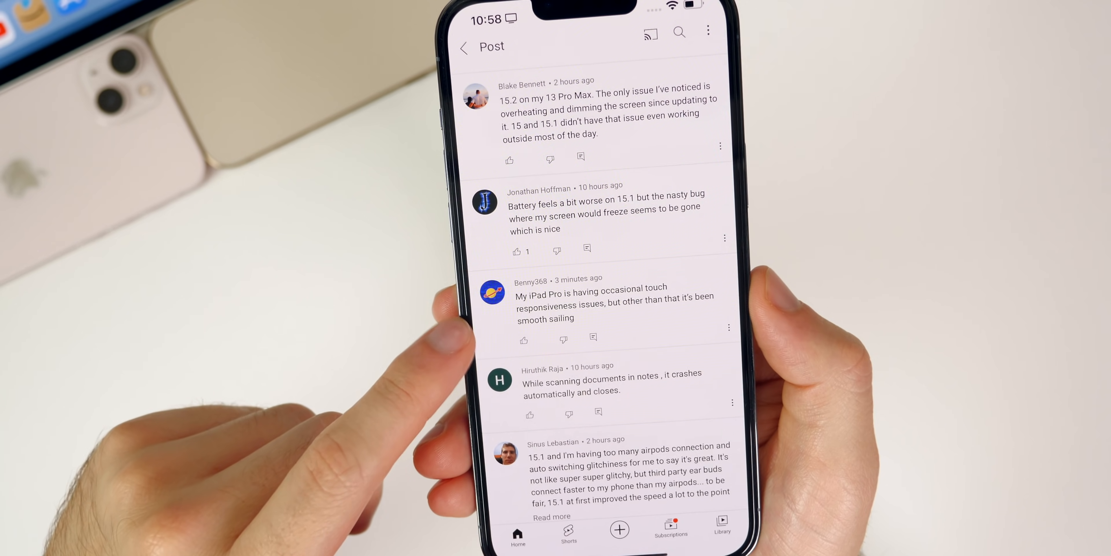
scroll("down", 3)
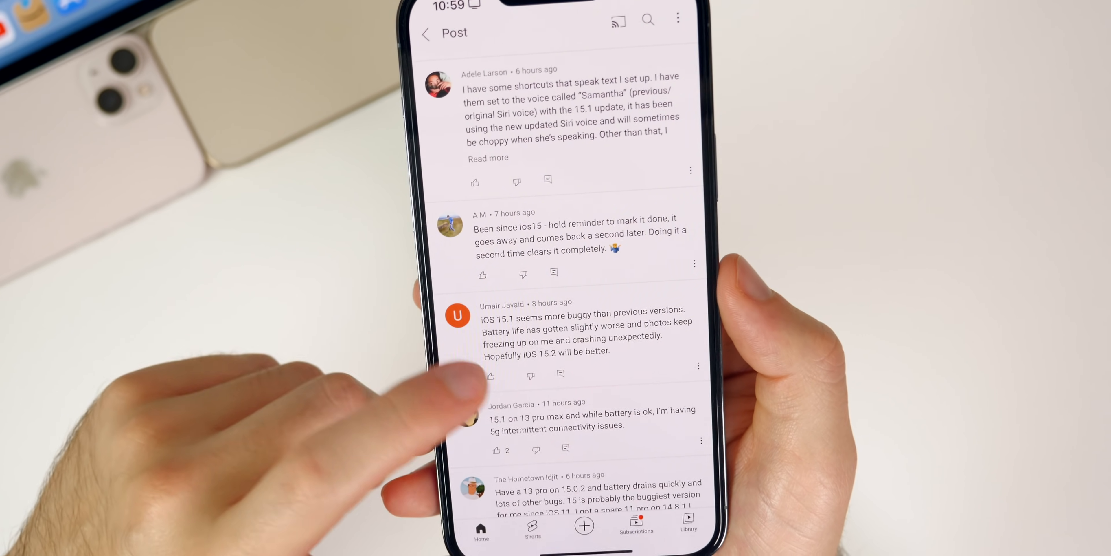
scroll("down", 3)
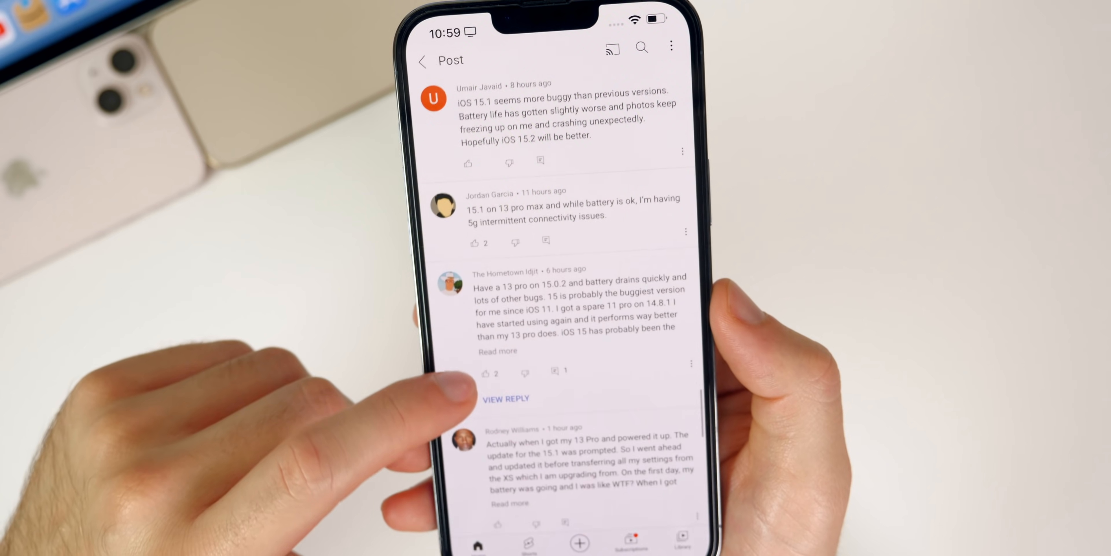
scroll("down", 3)
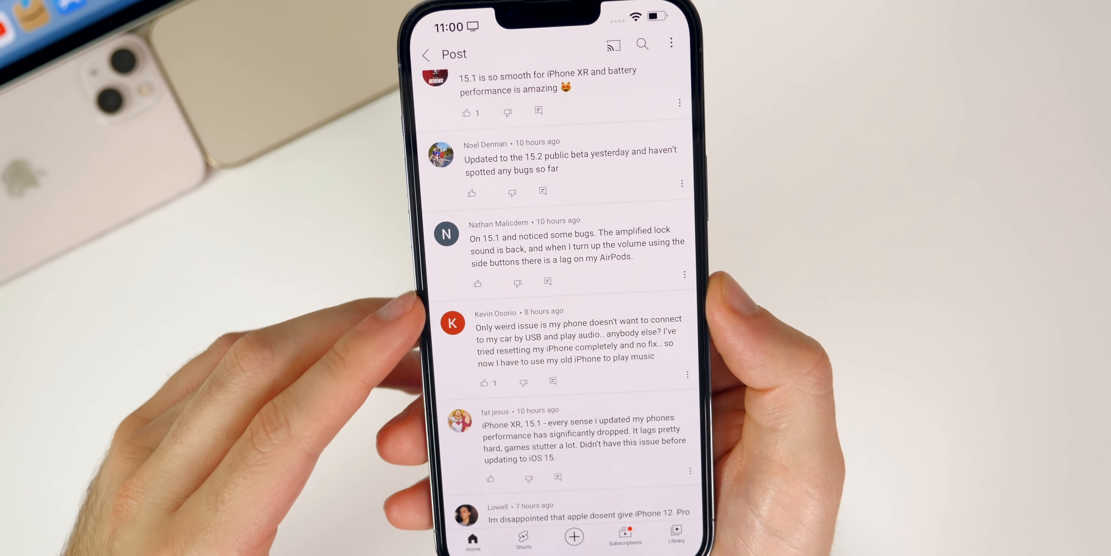
scroll("down", 3)
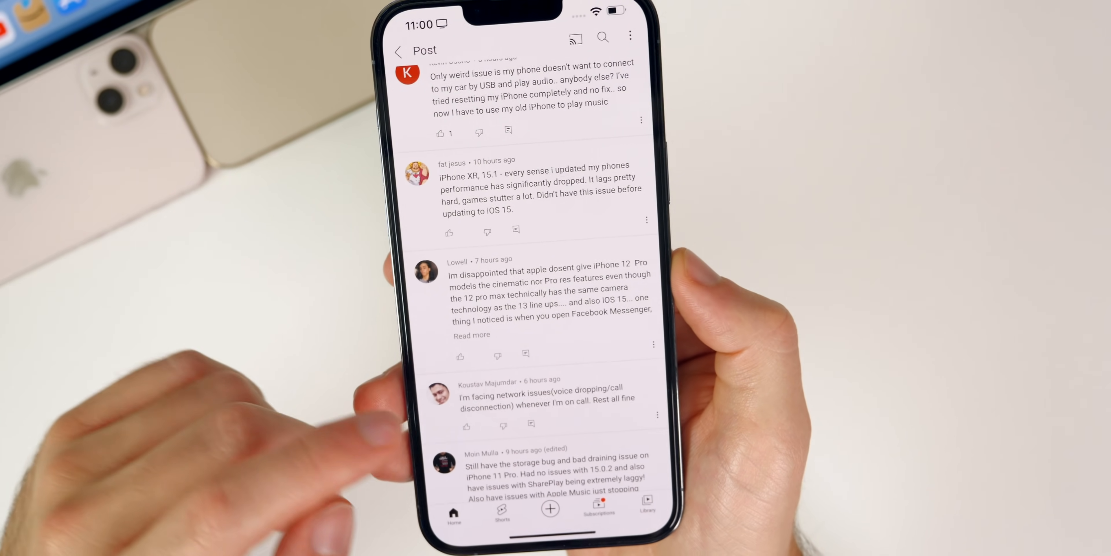
scroll("down", 3)
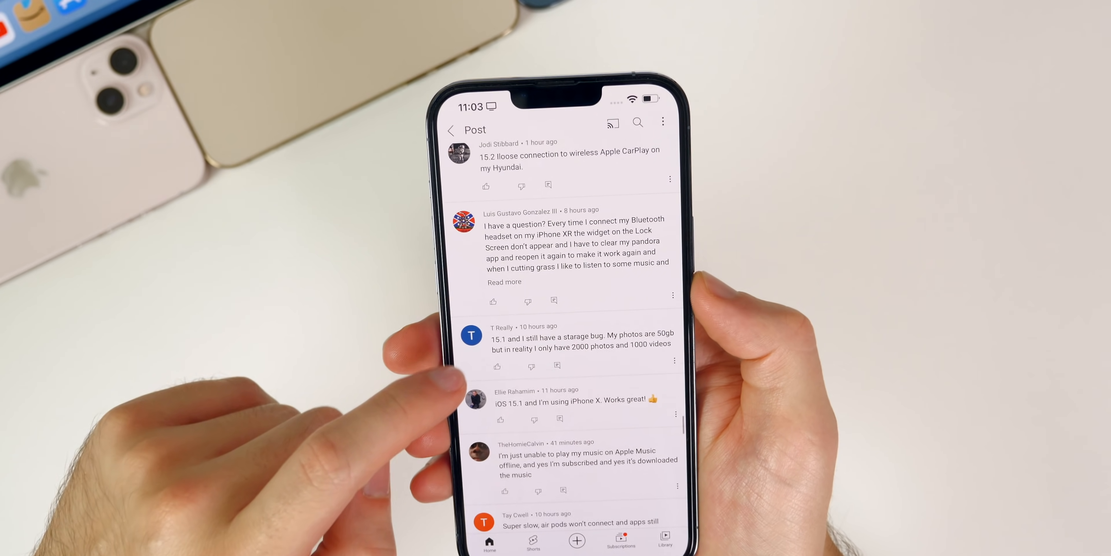
Scroll through the remaining viewer comments before switching to Calendar
scroll("down", 3)
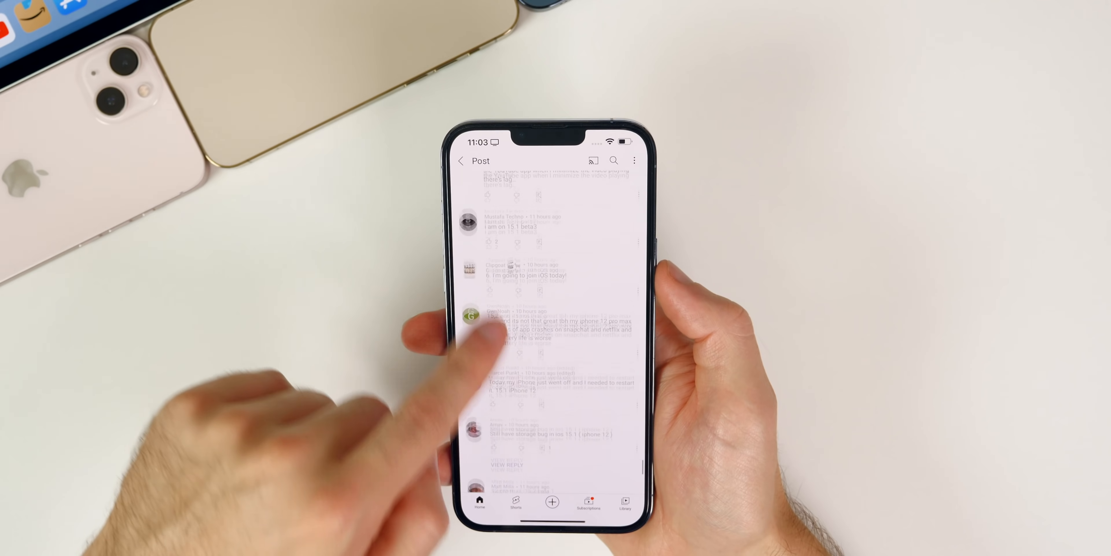
scroll("down", 3)
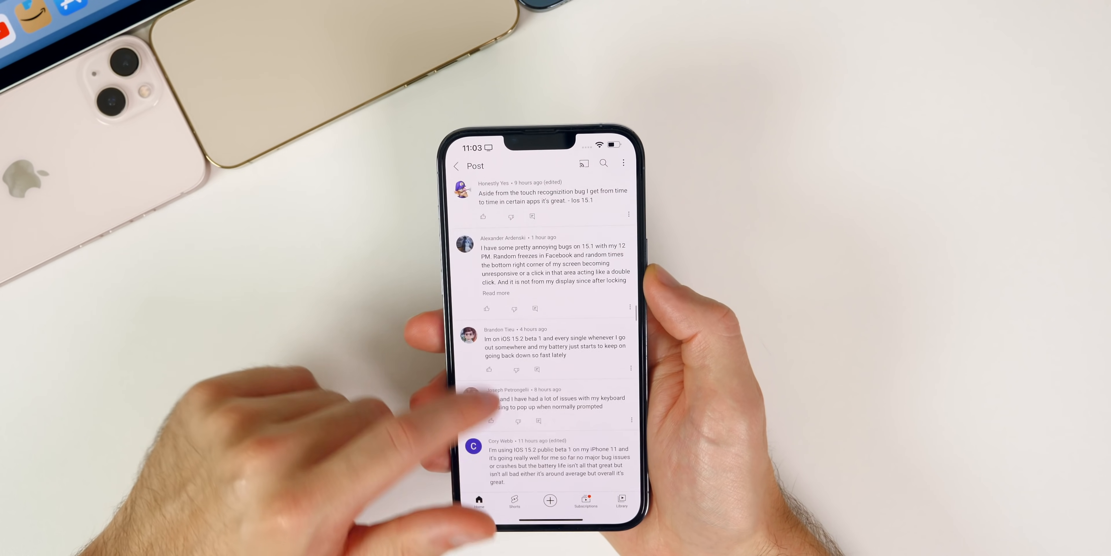
scroll("down", 3)
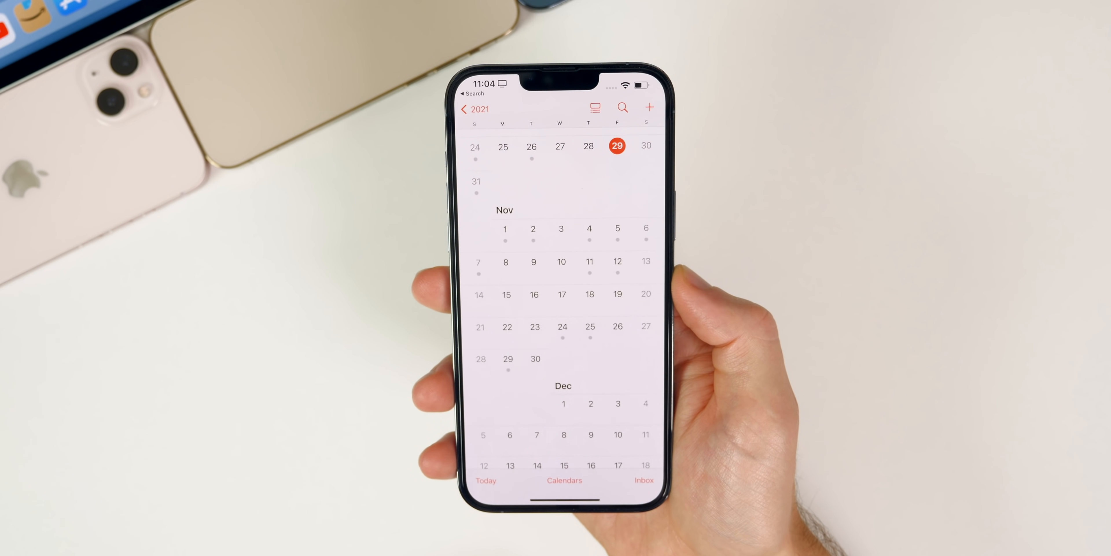
scroll("down", 3)
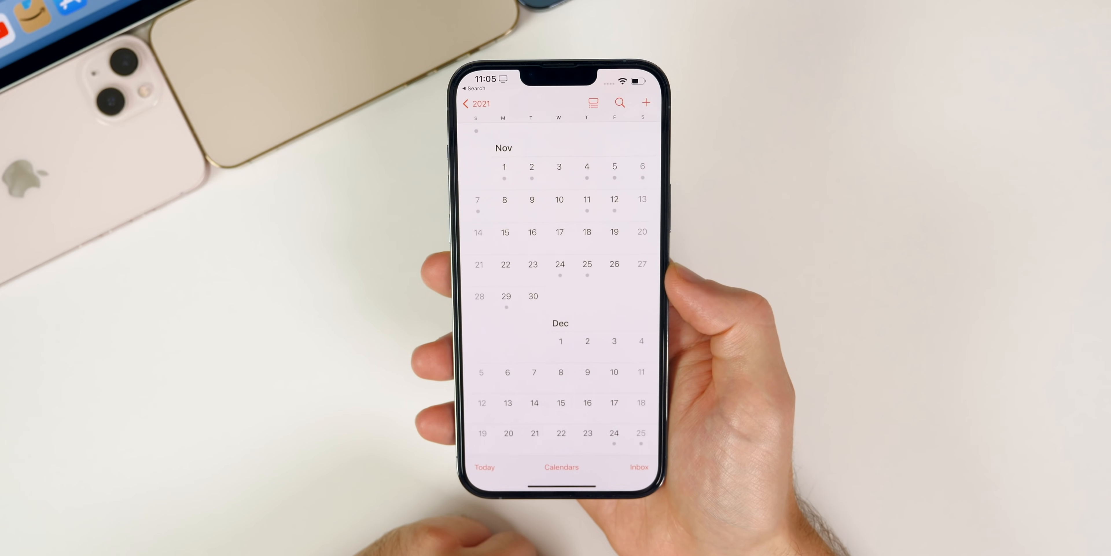
scroll("down", 3)
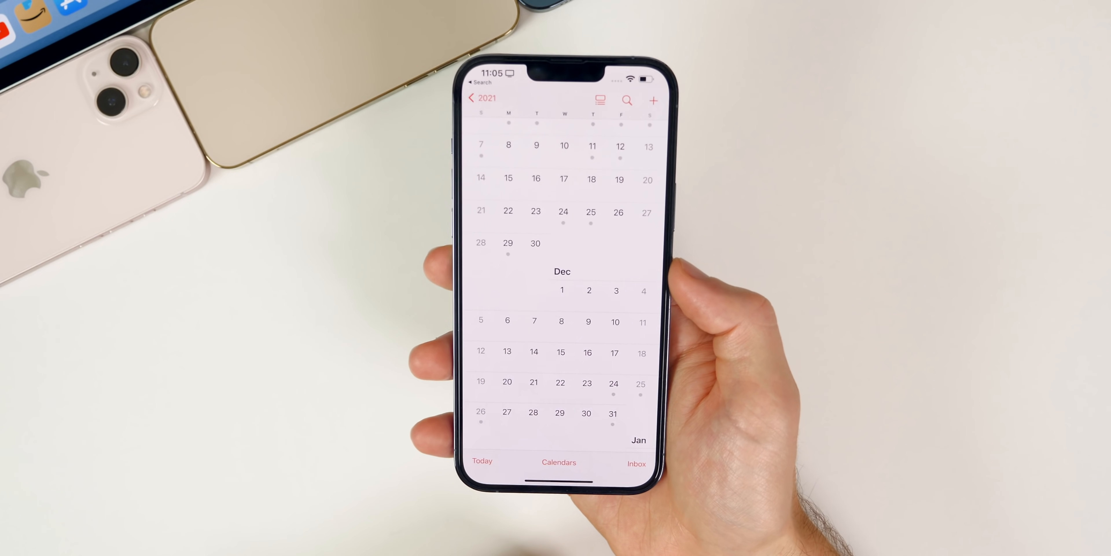
scroll("down", 3)
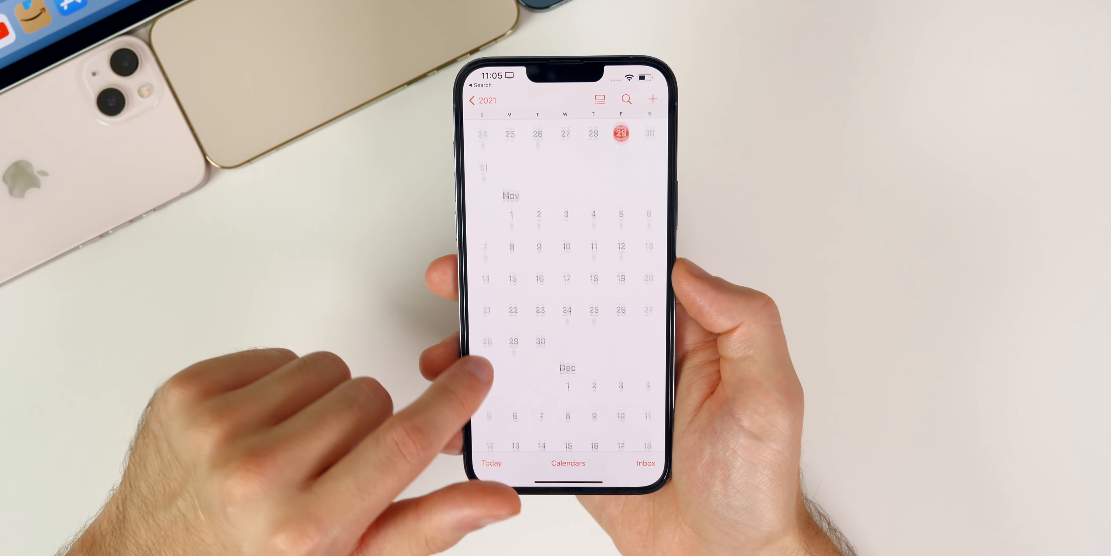